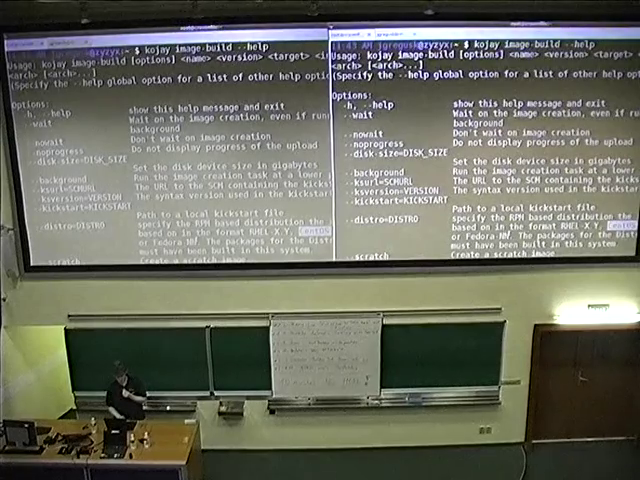
scroll("down", 3)
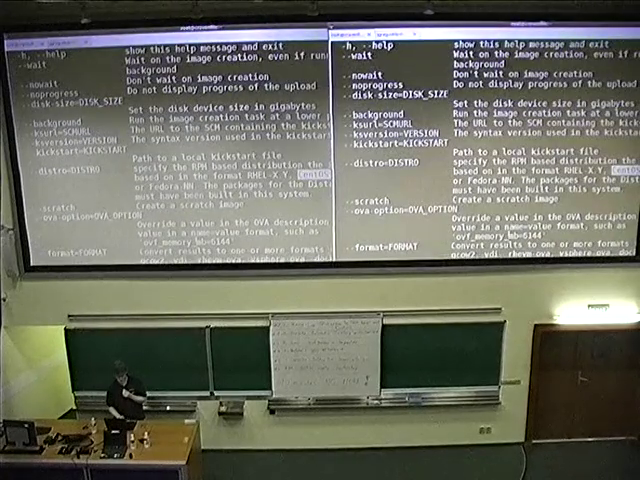
scroll("down", 3)
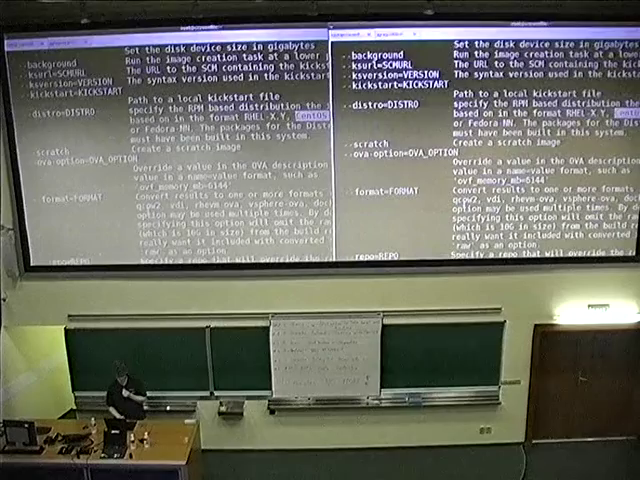
scroll("down", 3)
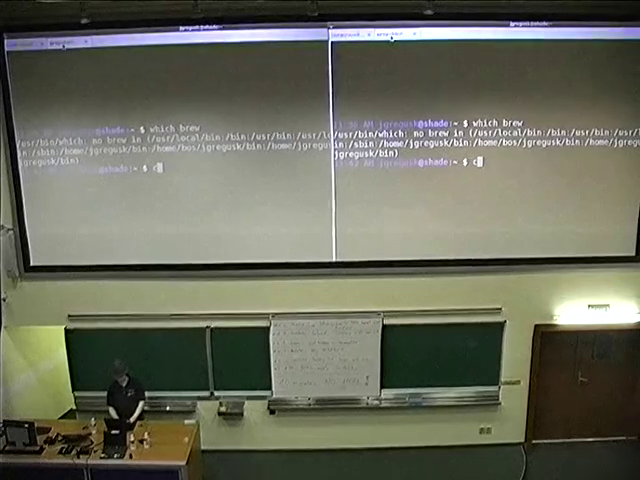
type("cat co")
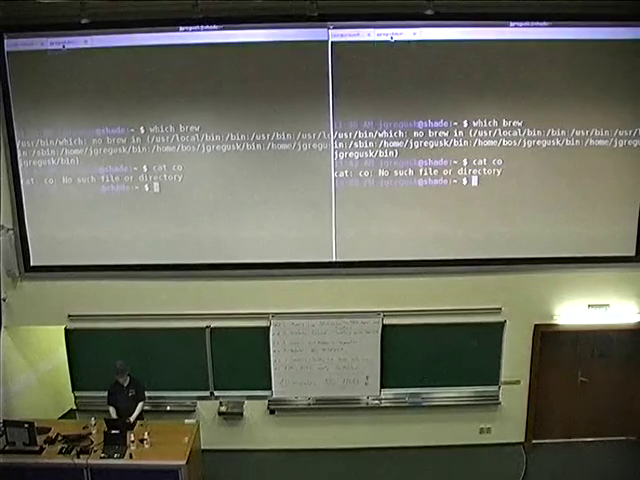
type("cat contact.log")
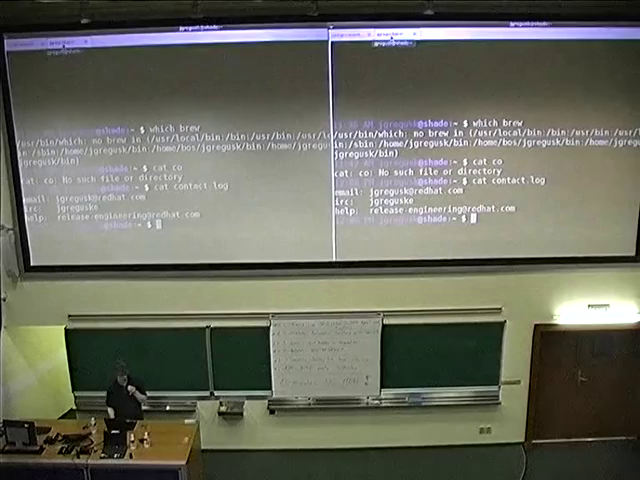